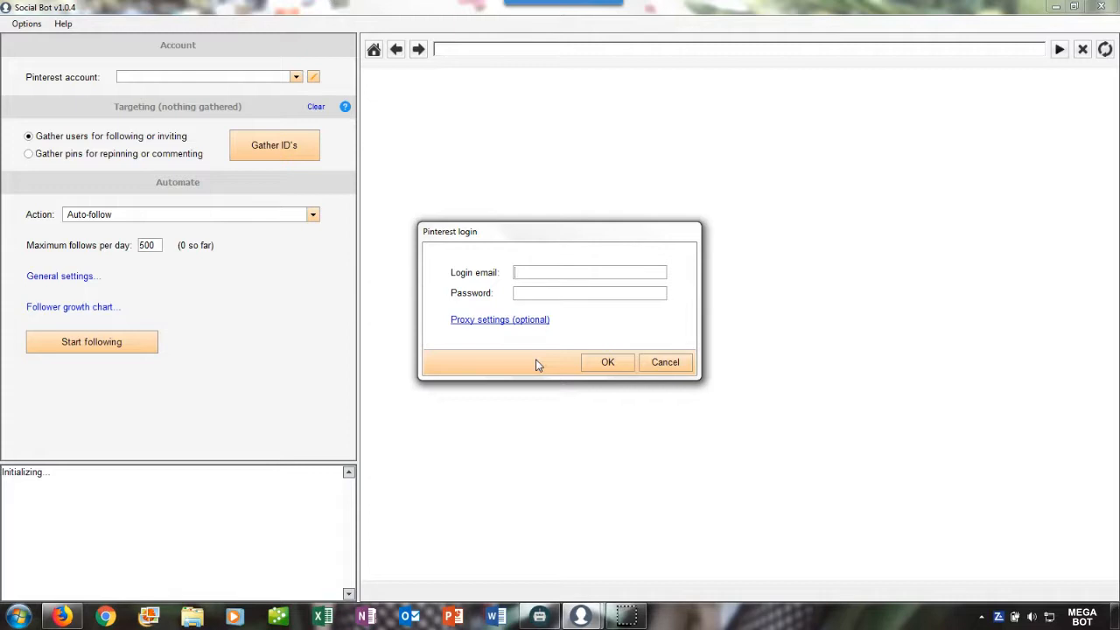
click(589, 272)
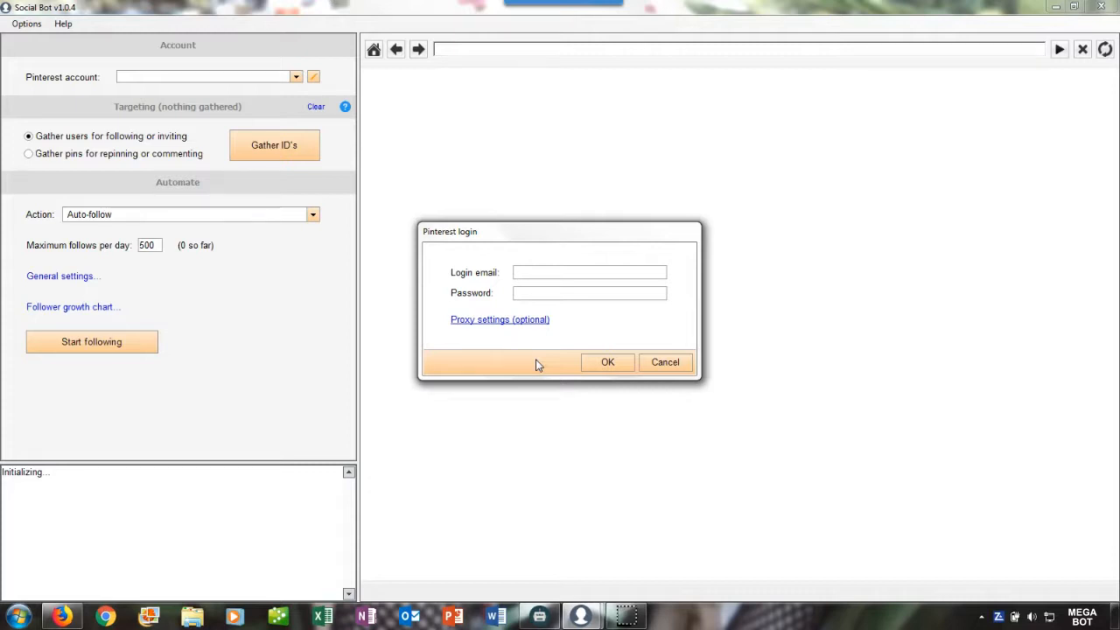
mouse_move(526, 321)
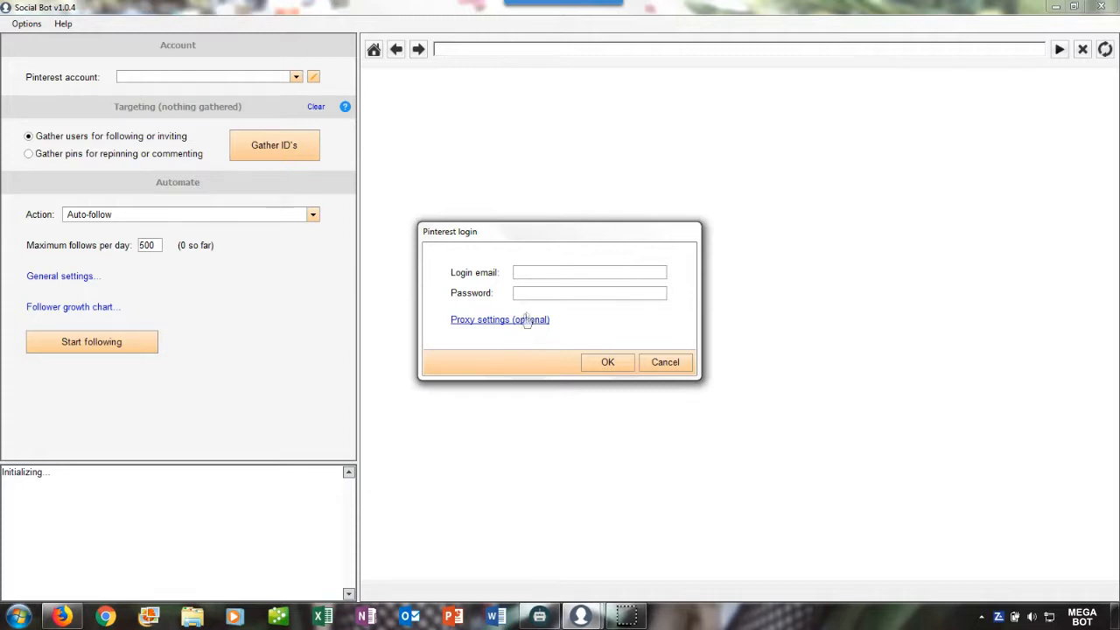
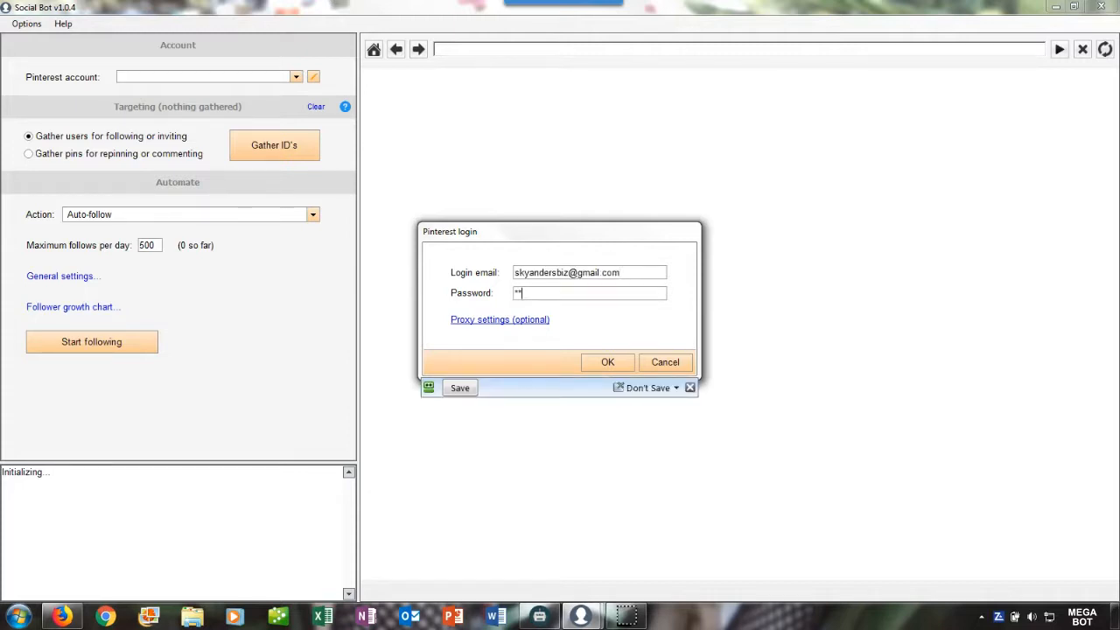
text(password)
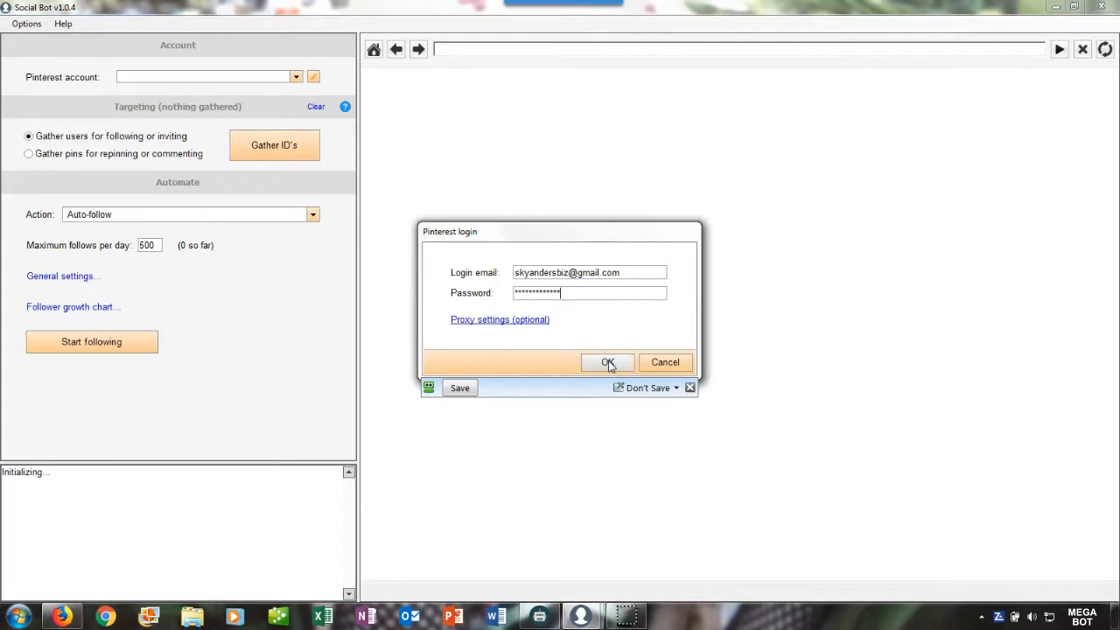
click(607, 363)
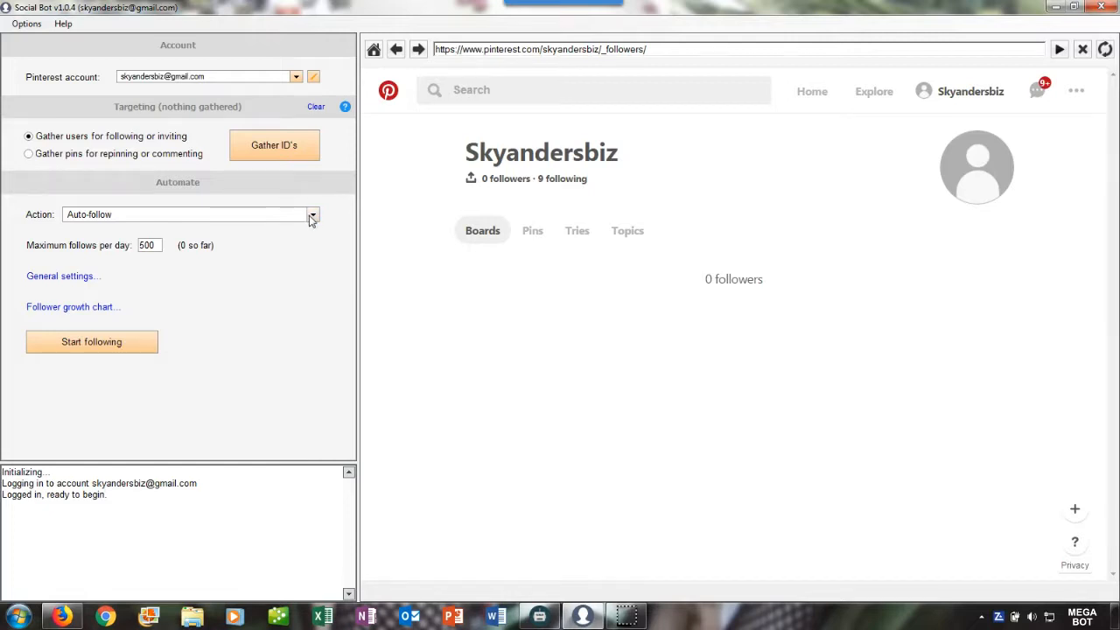
Step: Set the automation action to Auto-invite, inviting users to the Animal Tattoos board
click(312, 214)
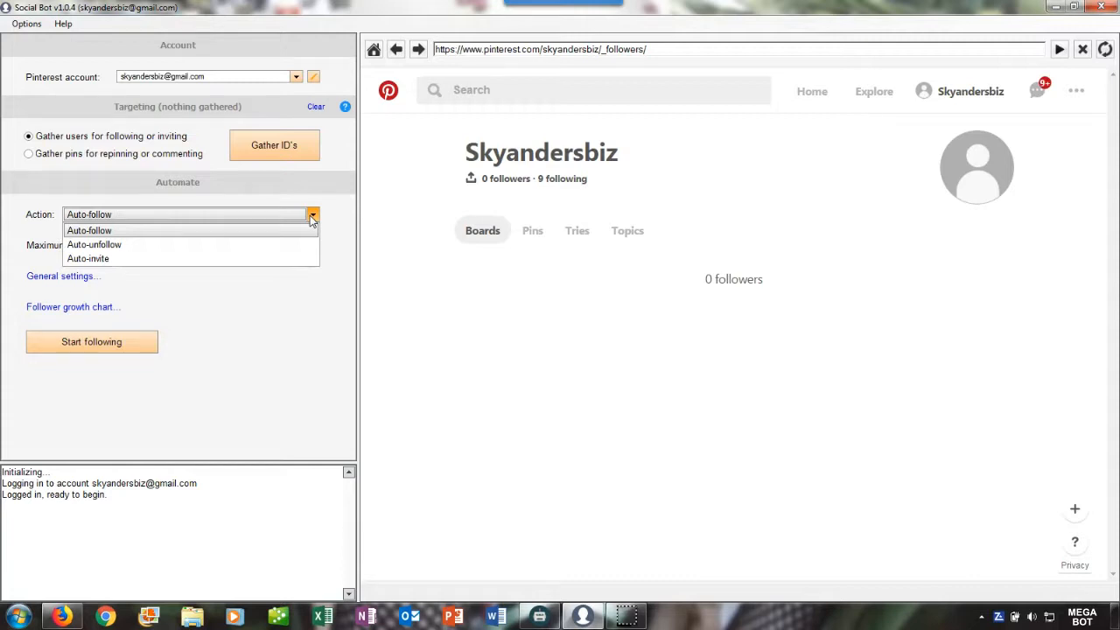
click(87, 258)
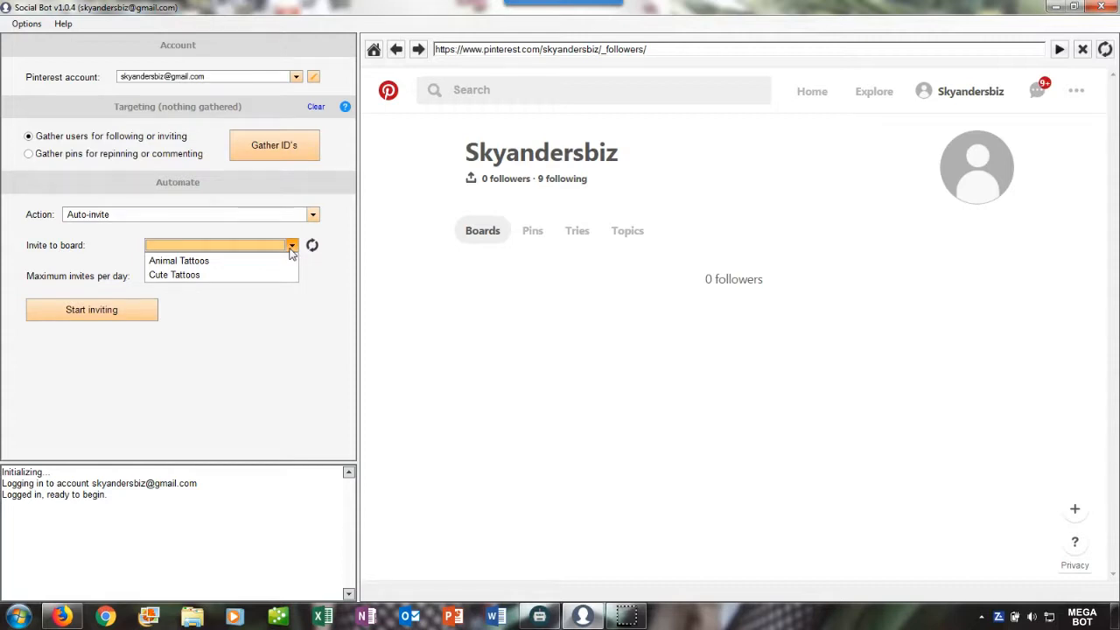
click(179, 259)
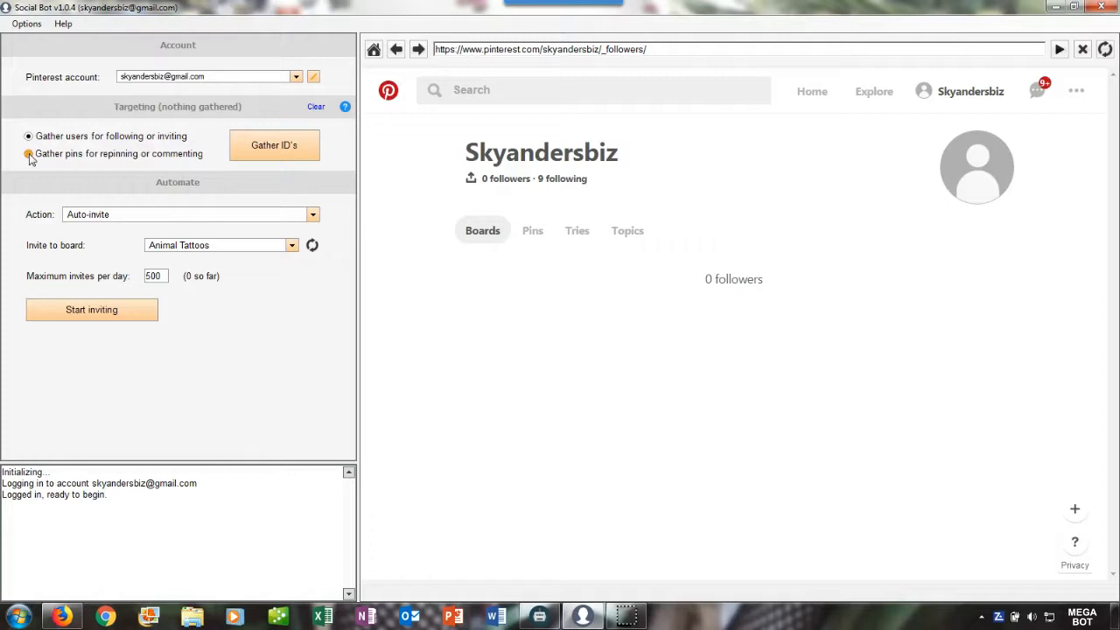
click(29, 153)
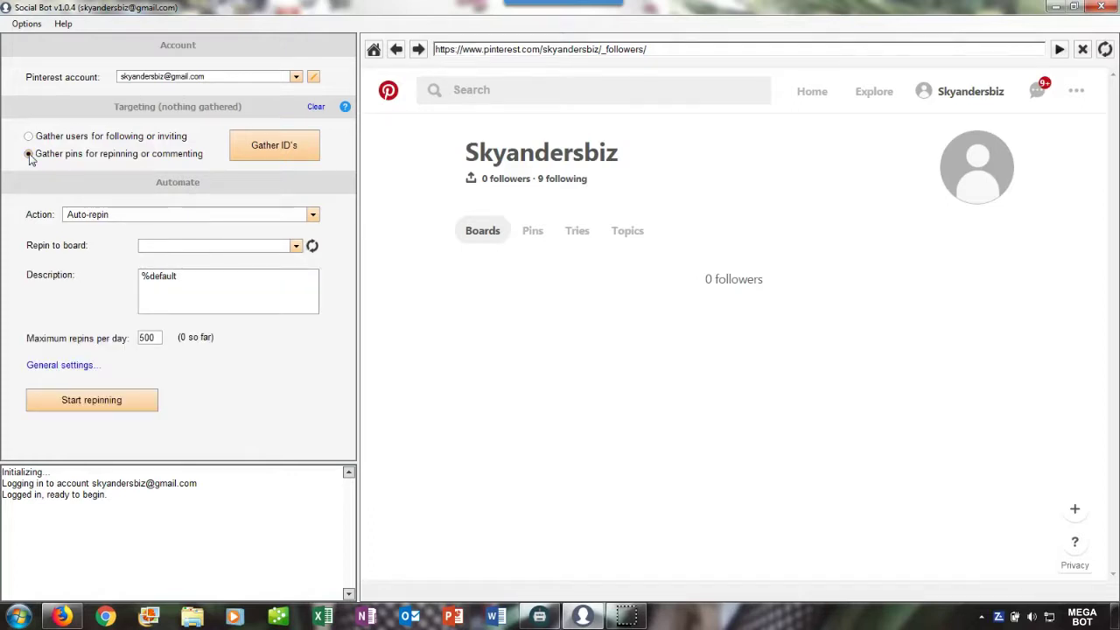
click(29, 153)
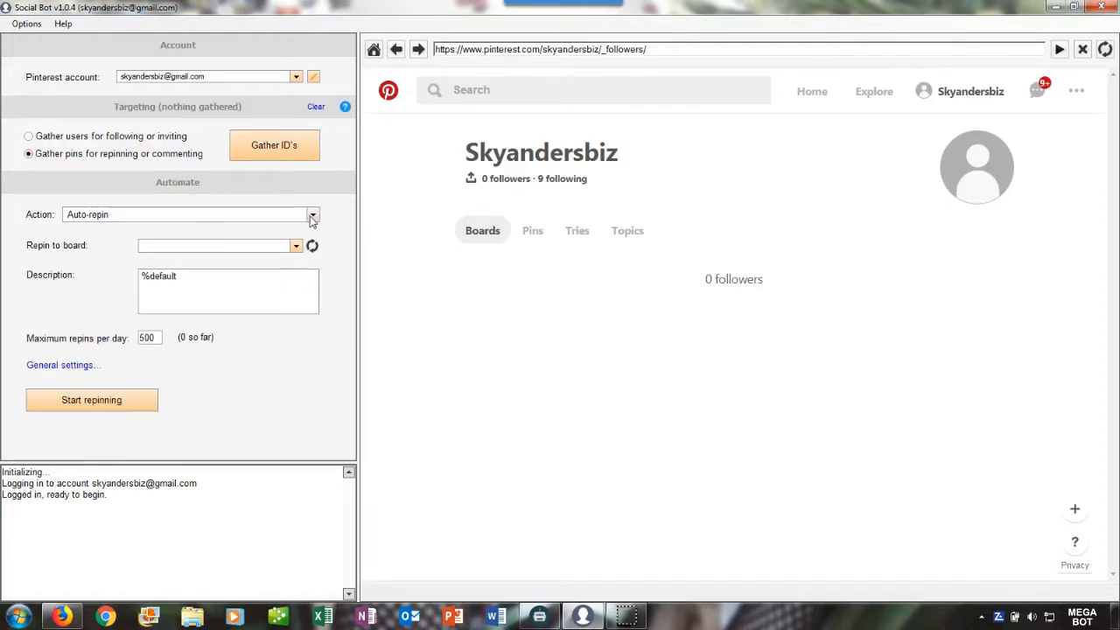
click(312, 214)
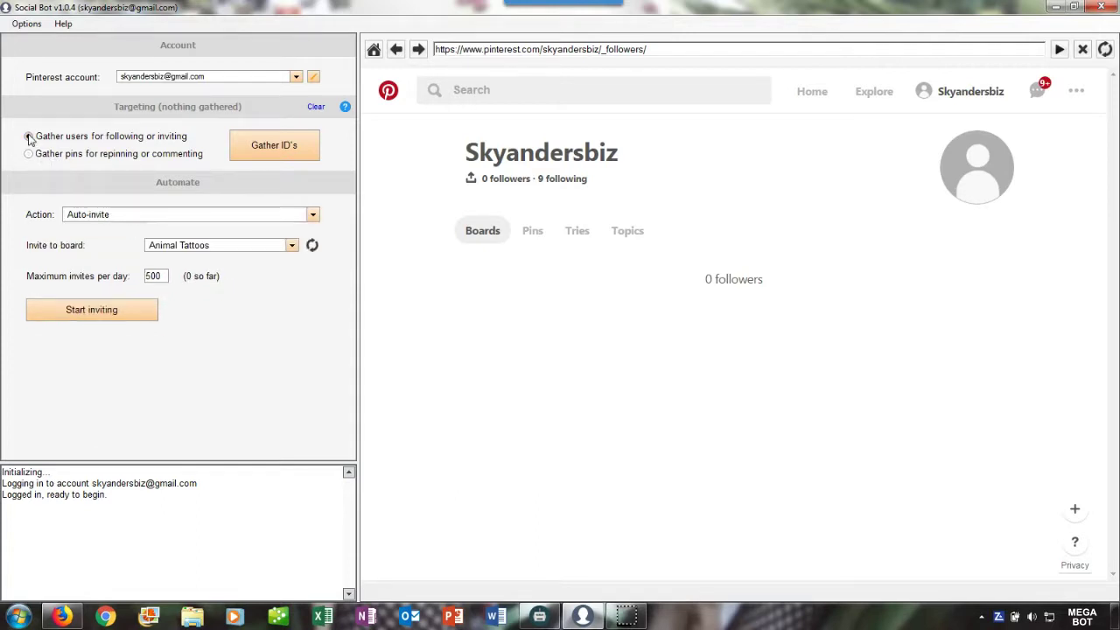
Step: Search Pinterest for 'fashion' and gather 674 user IDs from the results
click(27, 135)
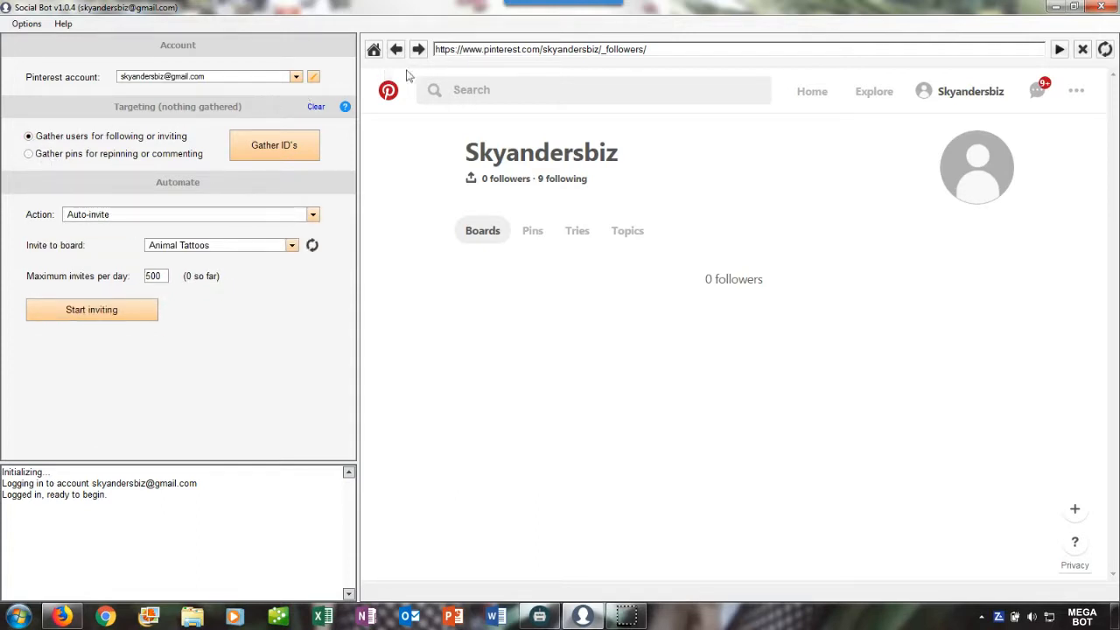
click(569, 89)
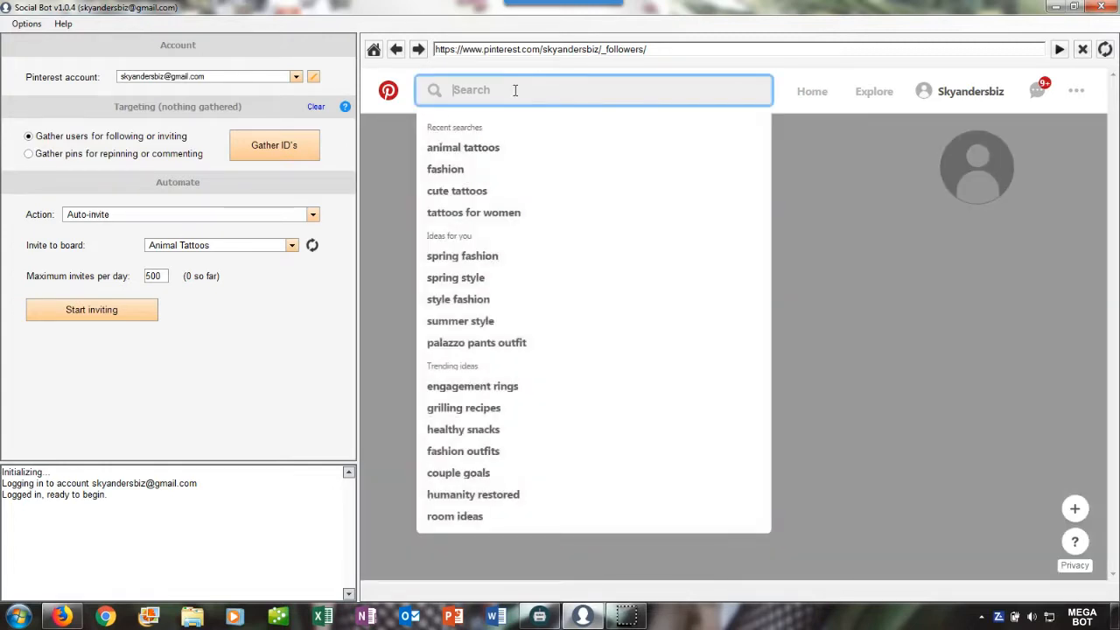
text(fashion)
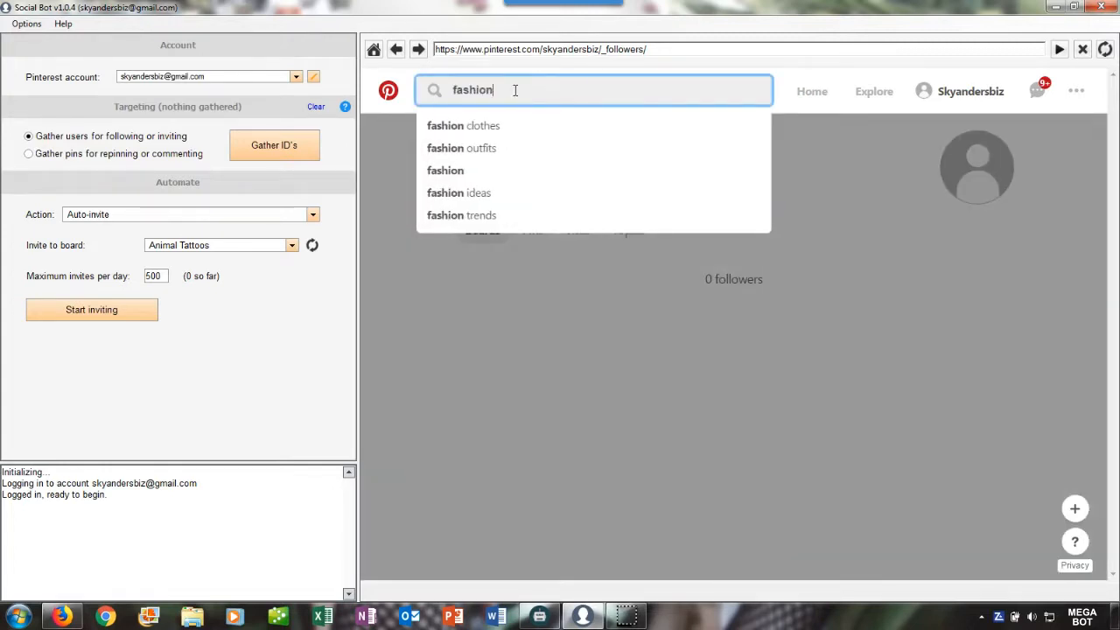
key(Return)
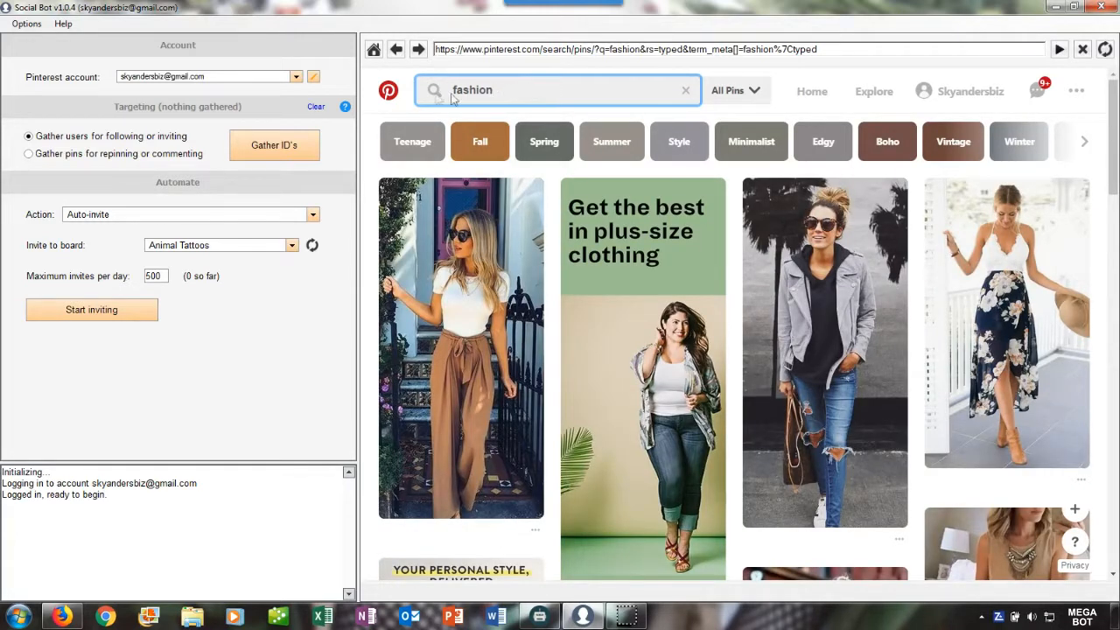
click(274, 144)
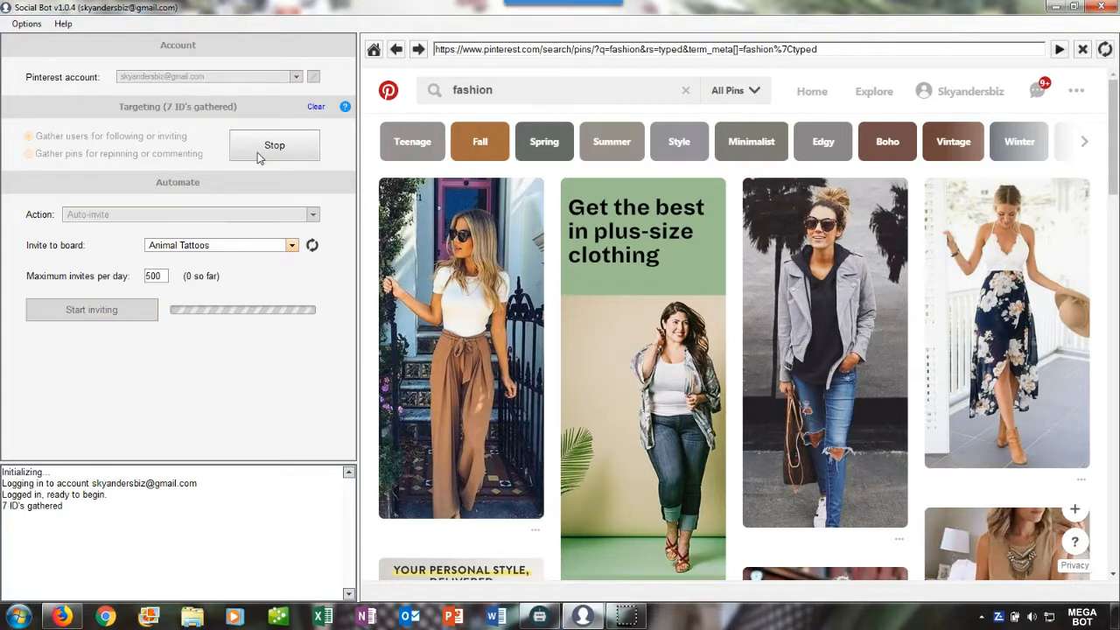
scroll(down, 3)
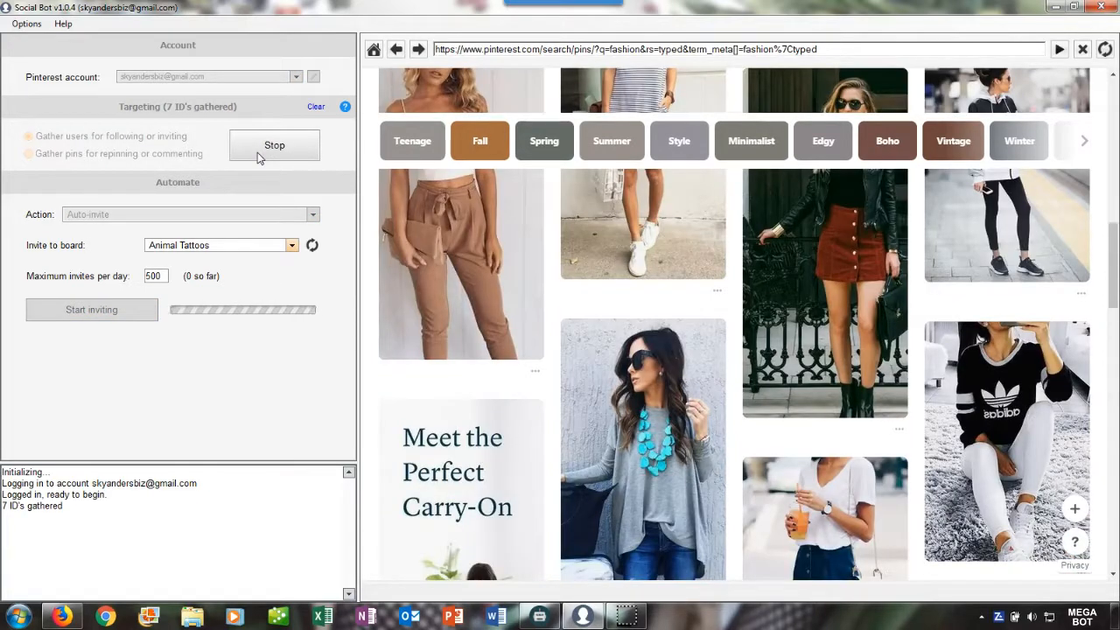
click(274, 144)
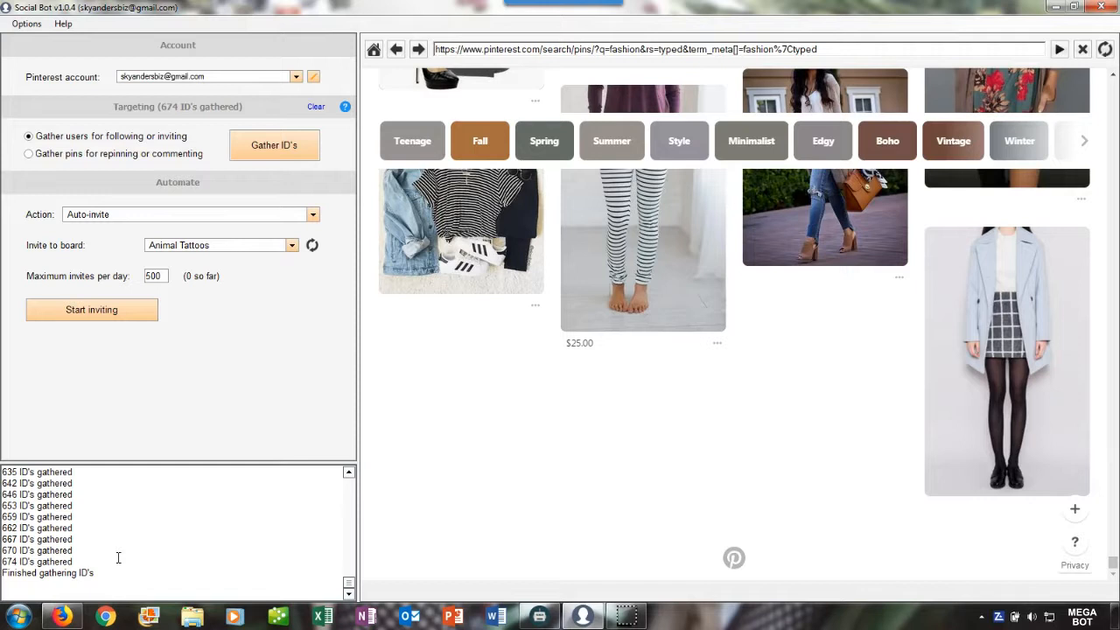
mouse_move(270, 306)
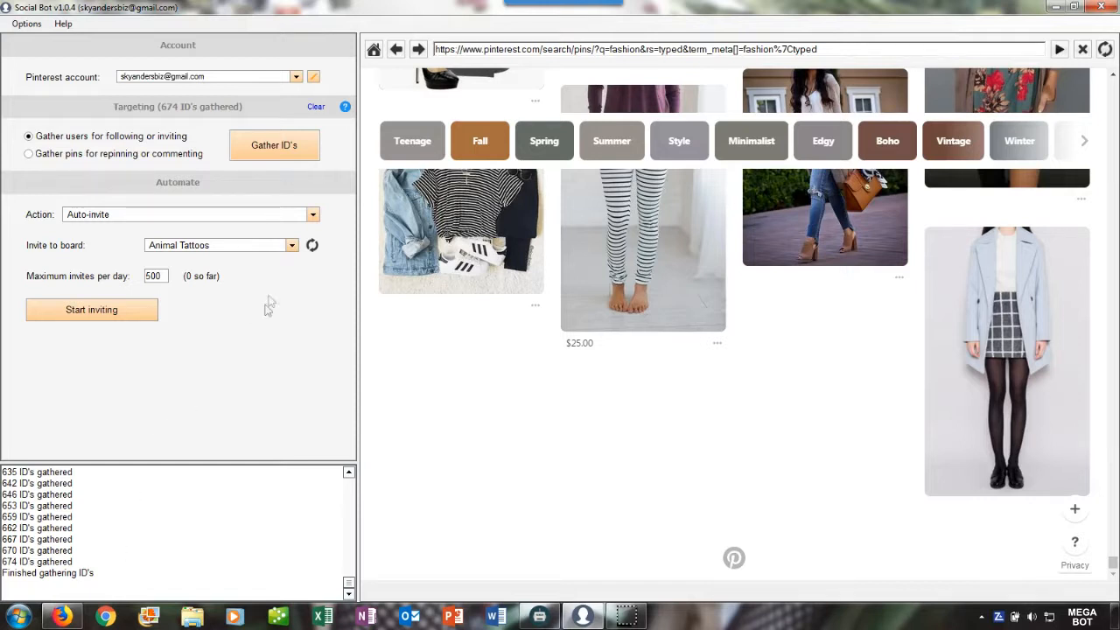
Step: Switch the action to Auto-follow and start following the gathered users
click(312, 214)
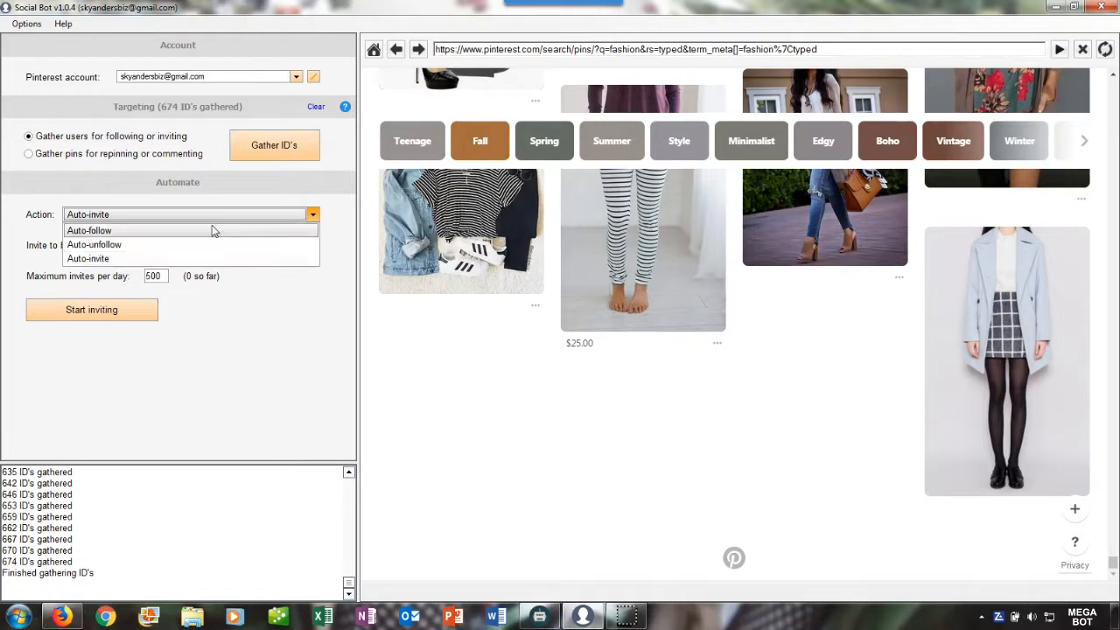
click(88, 230)
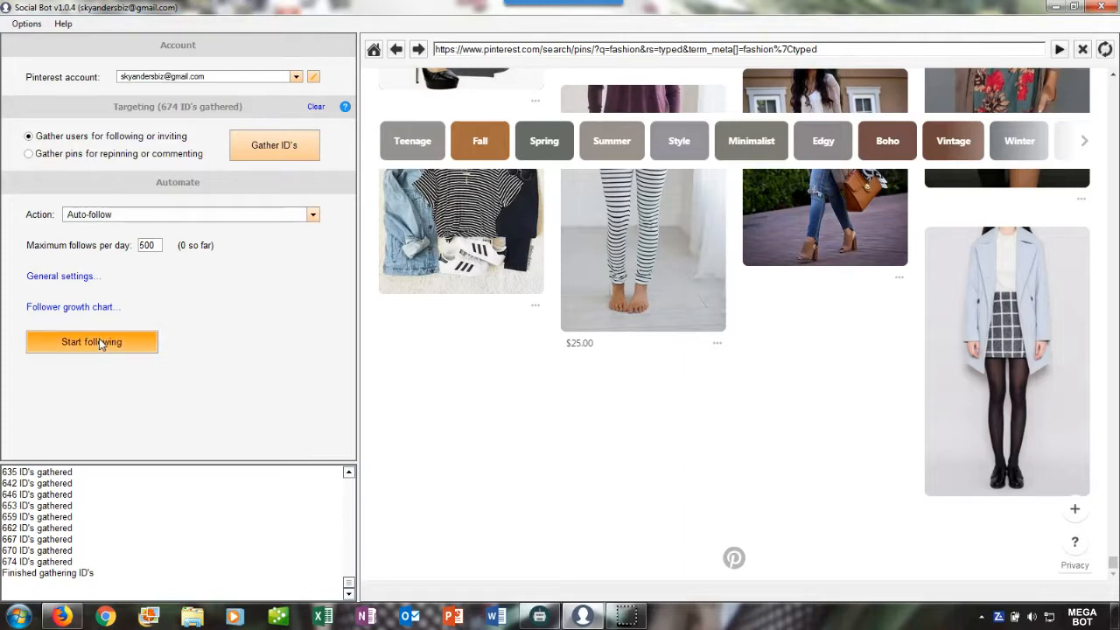
click(91, 341)
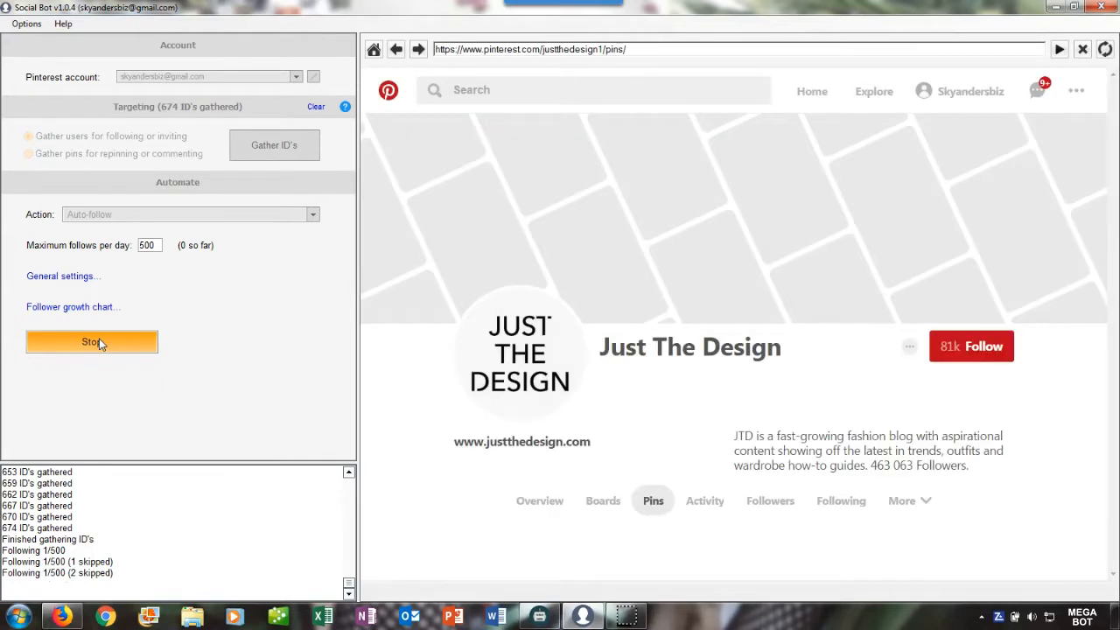
click(971, 345)
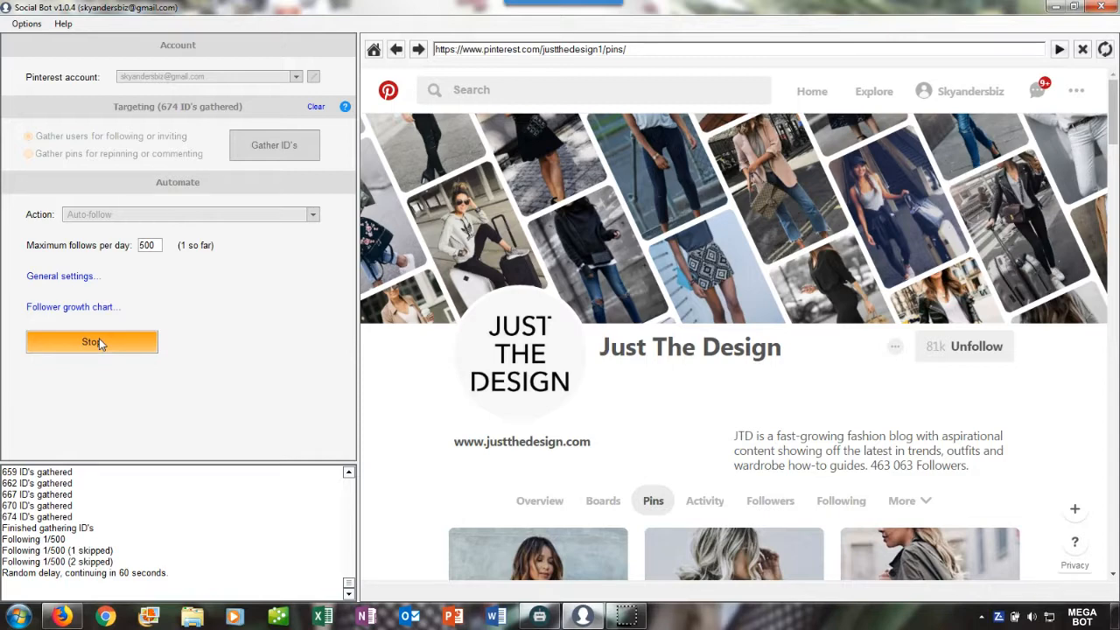
Step: Stop the auto-follow run and clear the gathered user IDs under Targeting
click(91, 341)
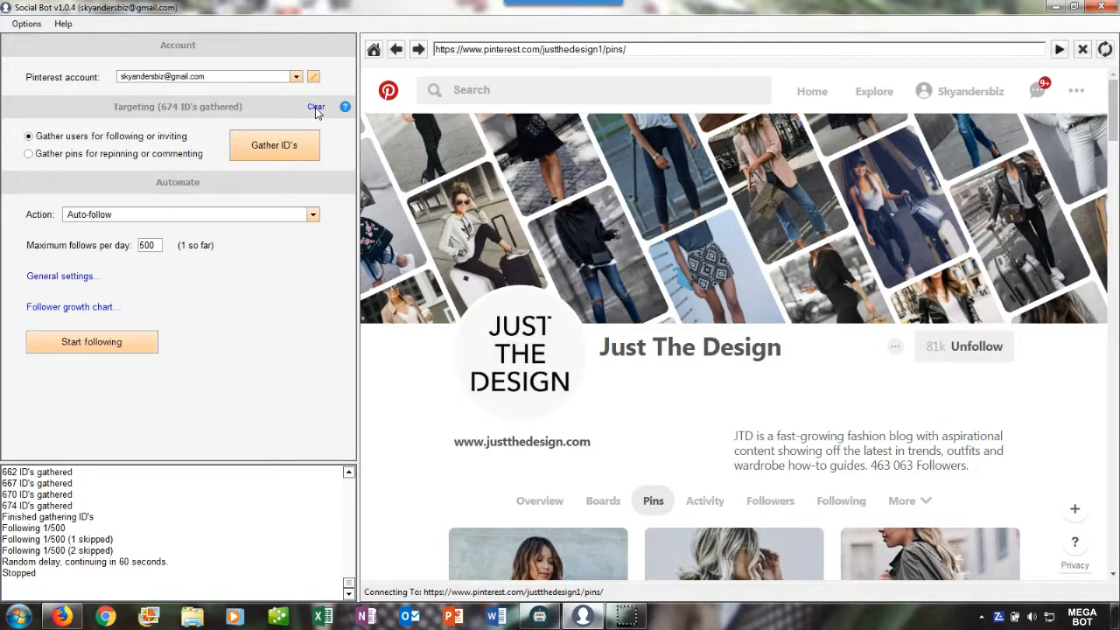
click(316, 106)
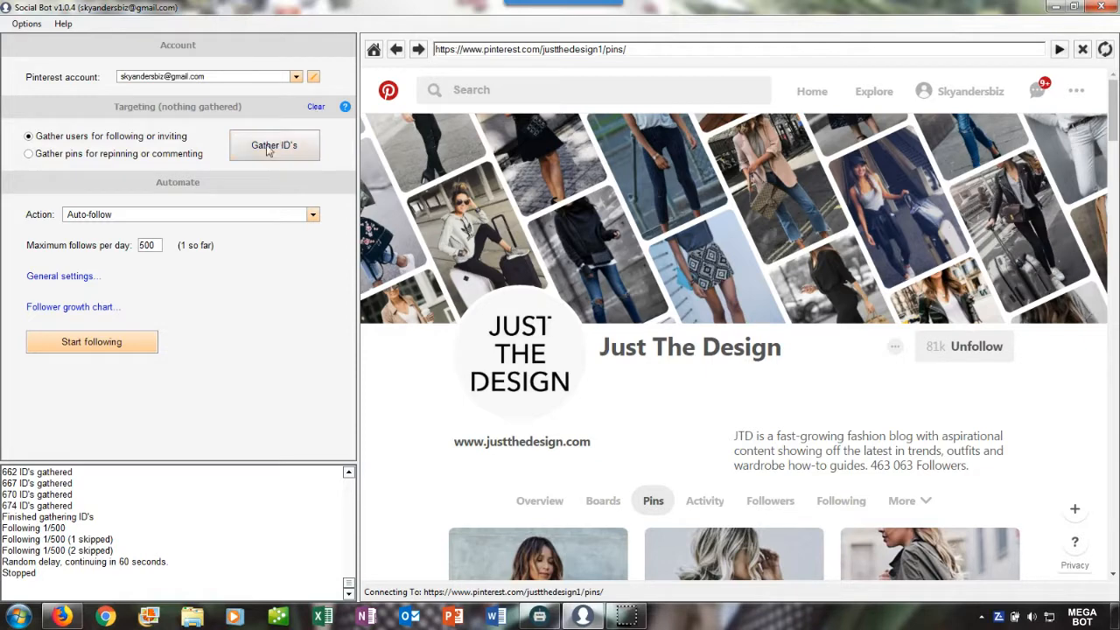
click(60, 275)
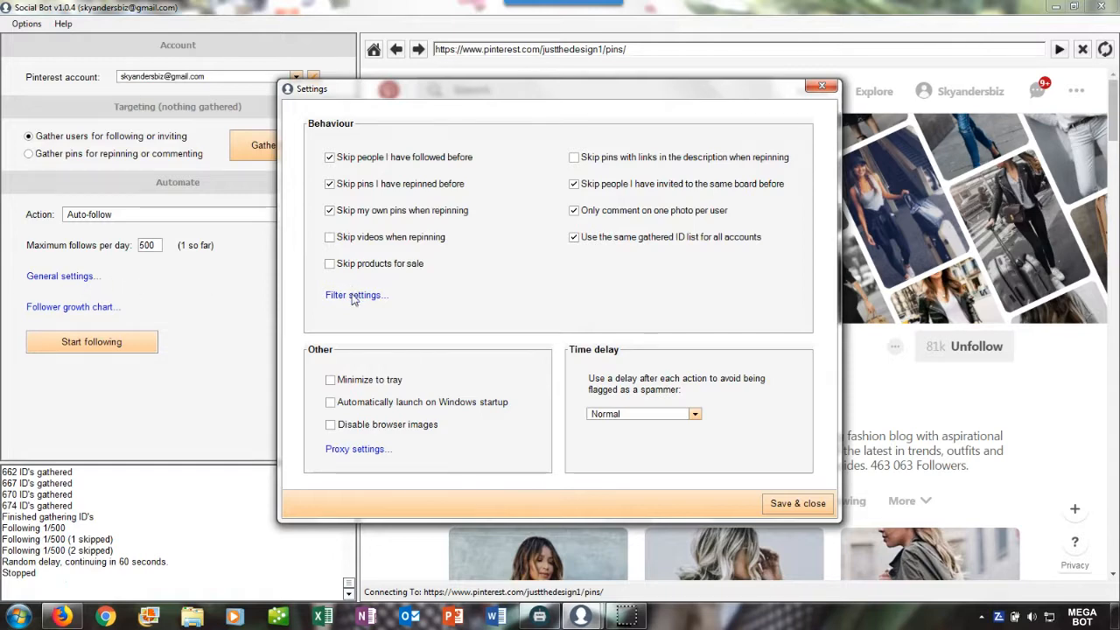
mouse_move(351, 455)
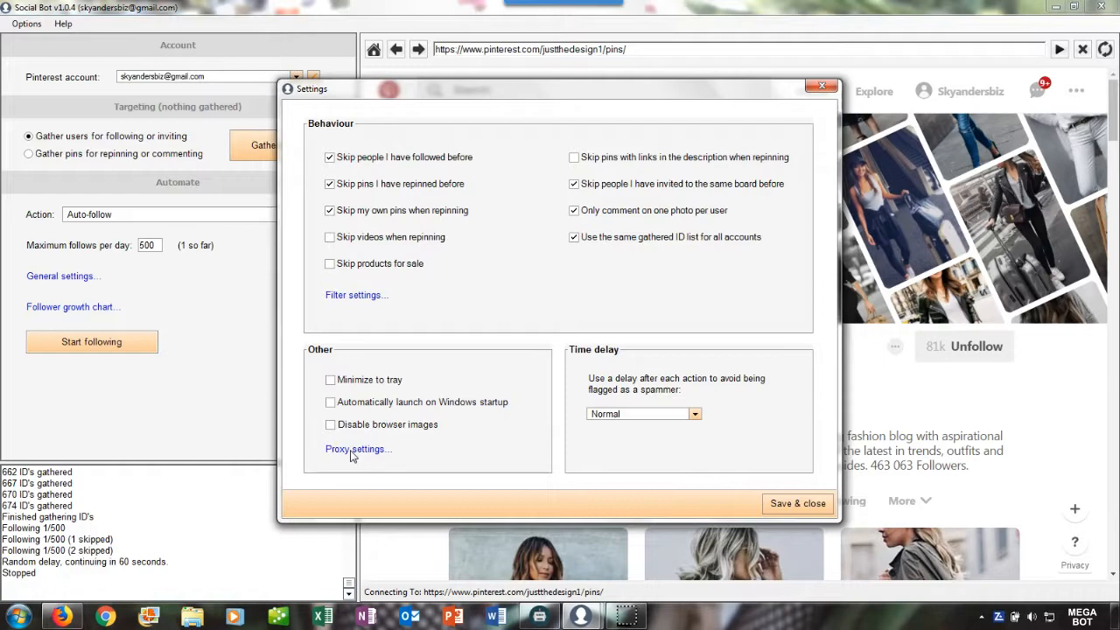
click(354, 449)
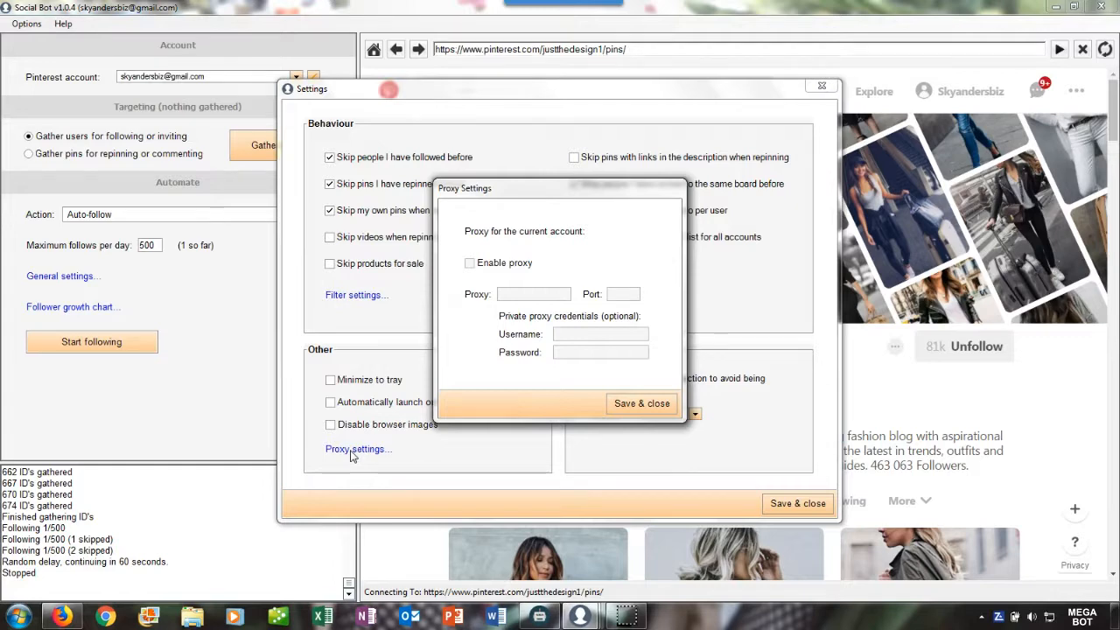
click(641, 403)
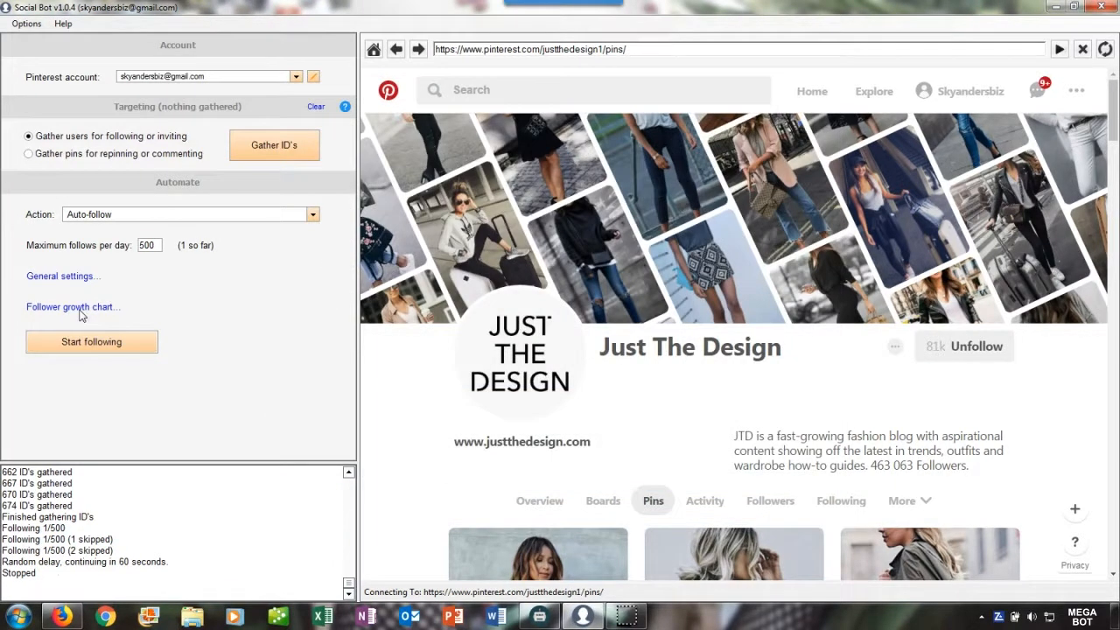